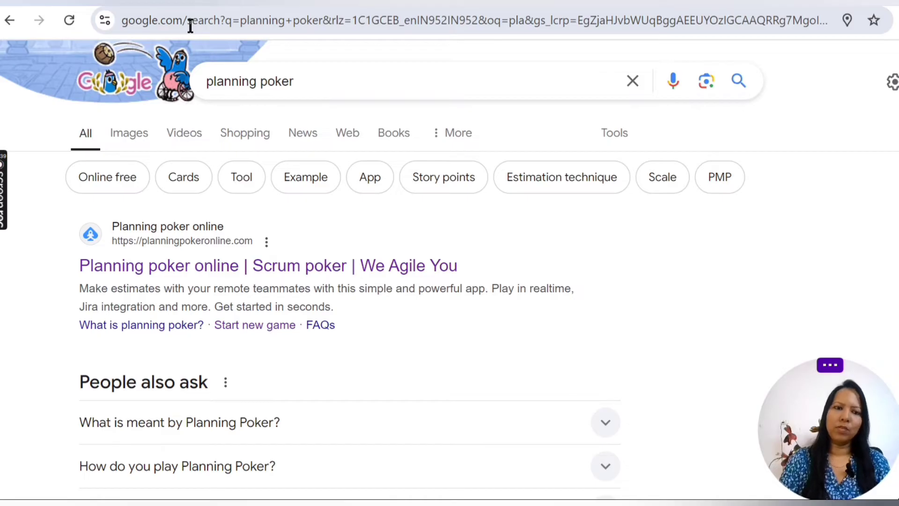
mouse_move(371, 81)
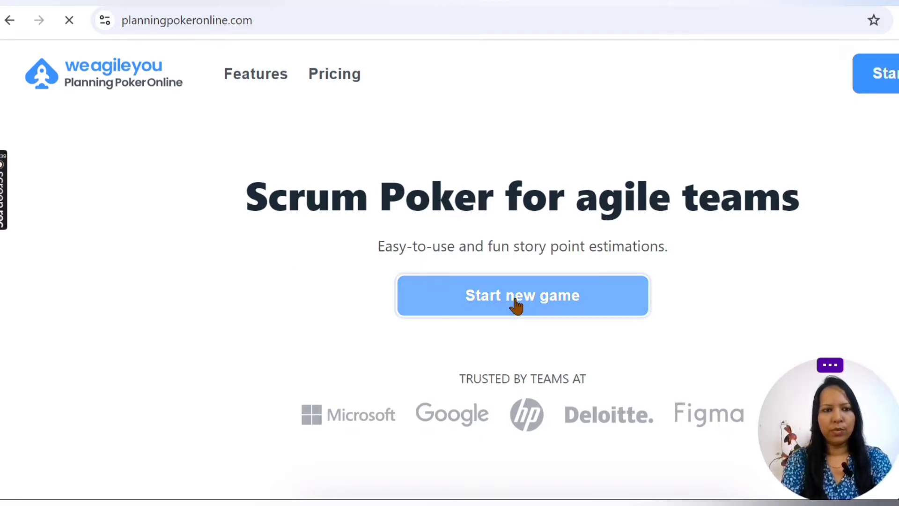
- Start a new game and name it 'Sprint 10 US XXX'
click(521, 295)
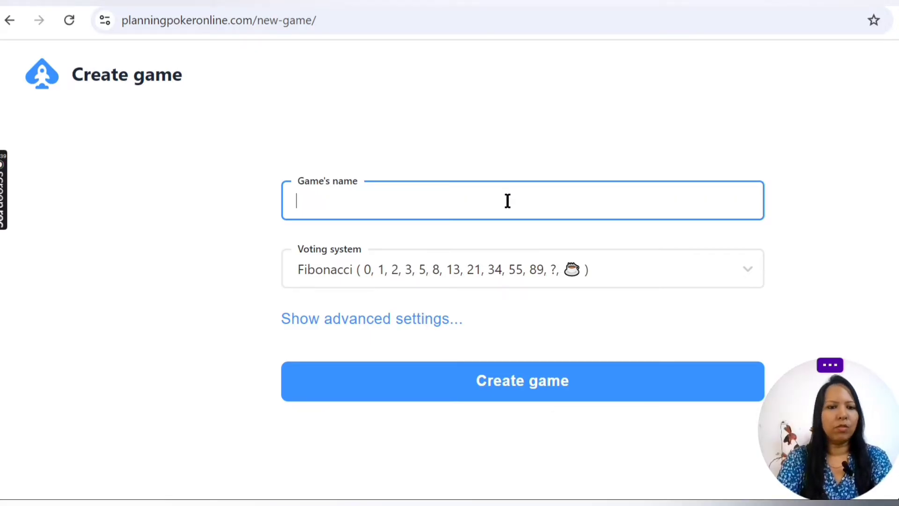
text(Sp)
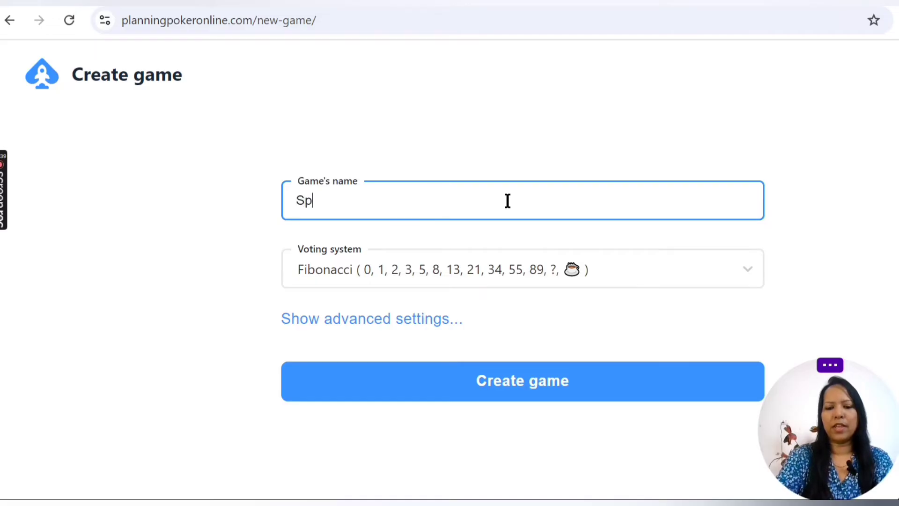
text(rint 10)
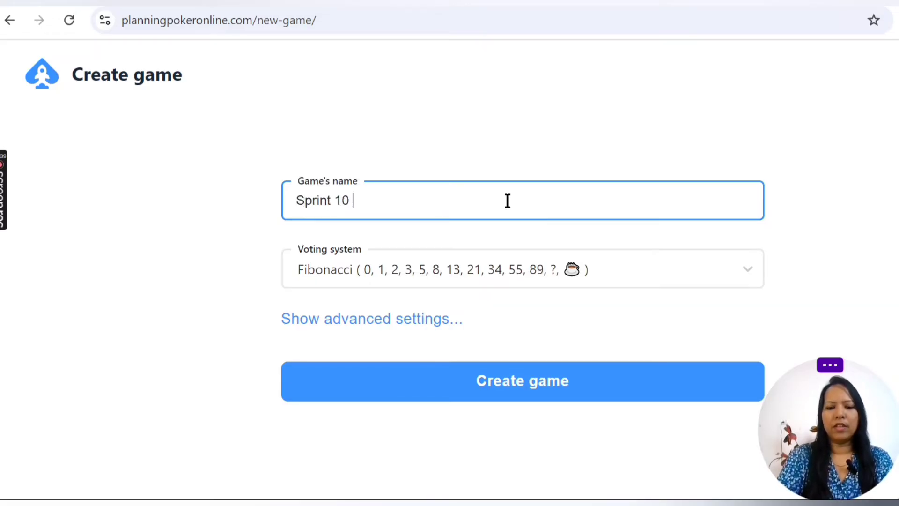
text(US XXX)
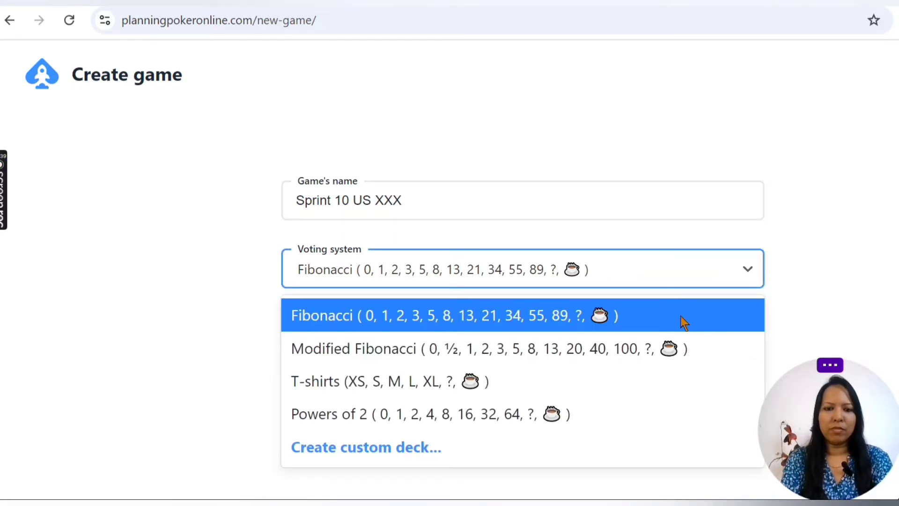
mouse_move(649, 348)
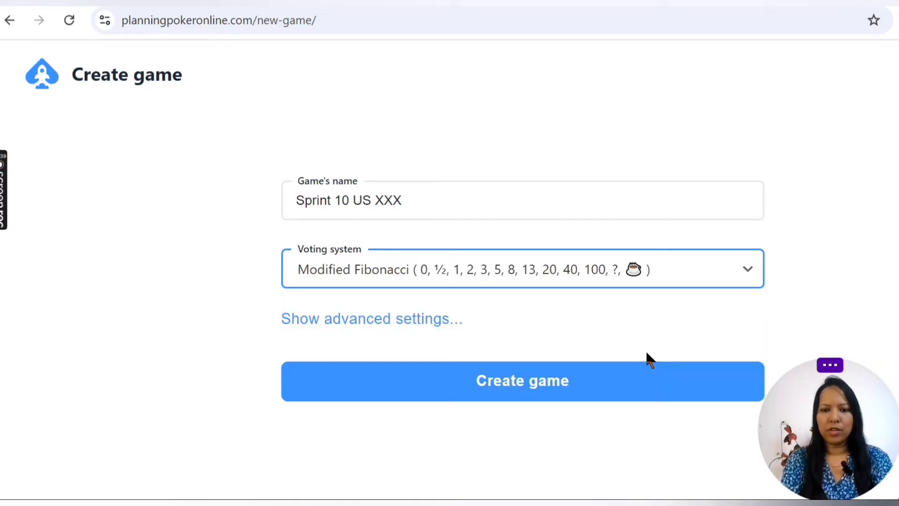
mouse_move(521, 381)
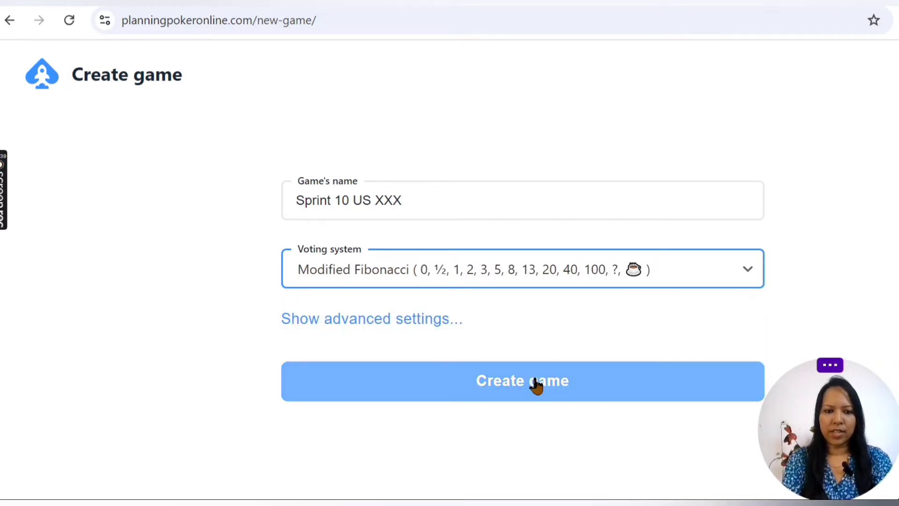
- Create the 'Sprint 10 US XXX' game with the Modified Fibonacci voting scale
click(522, 381)
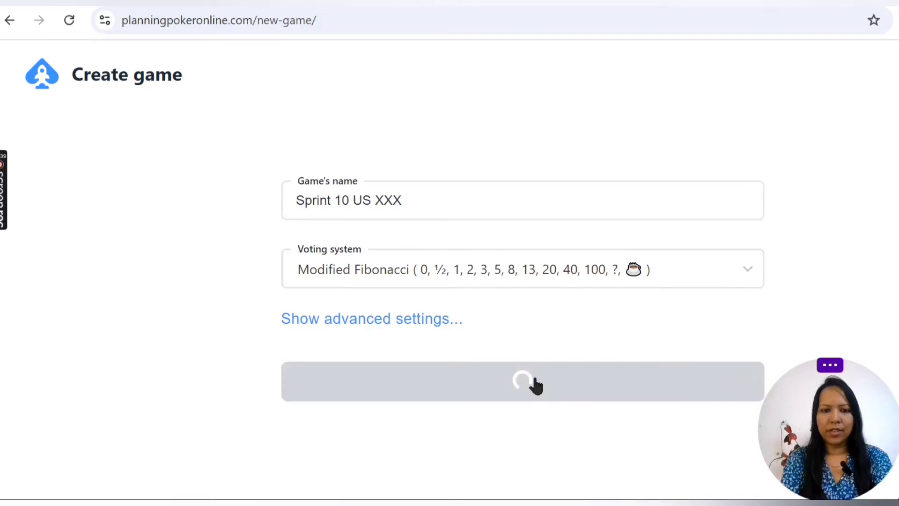
click(522, 381)
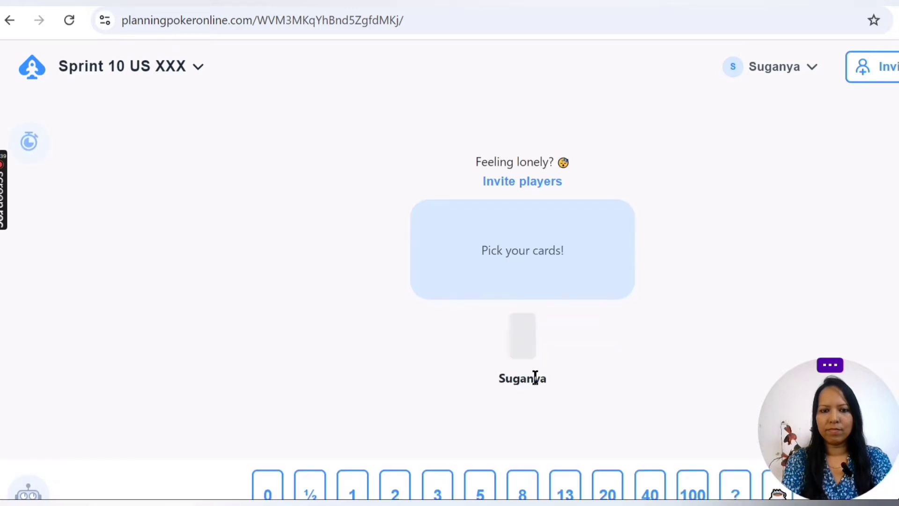
mouse_move(736, 271)
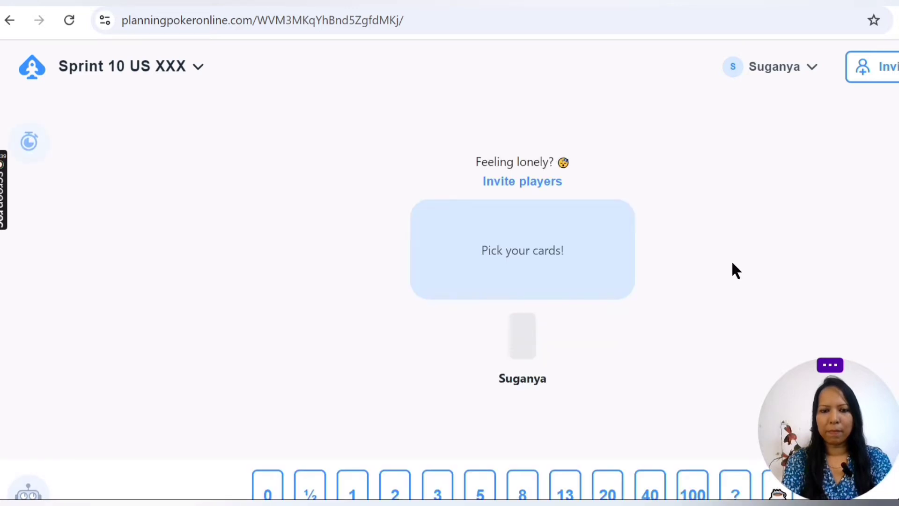
mouse_move(721, 199)
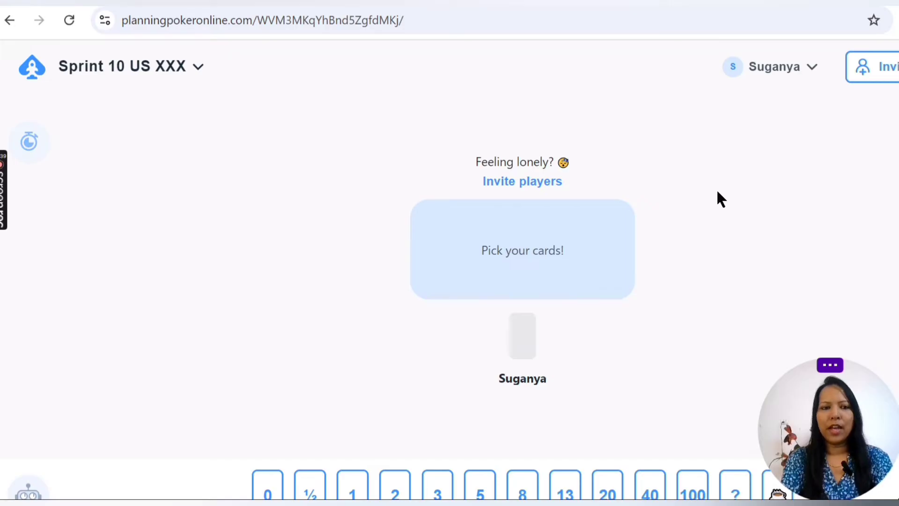
mouse_move(576, 223)
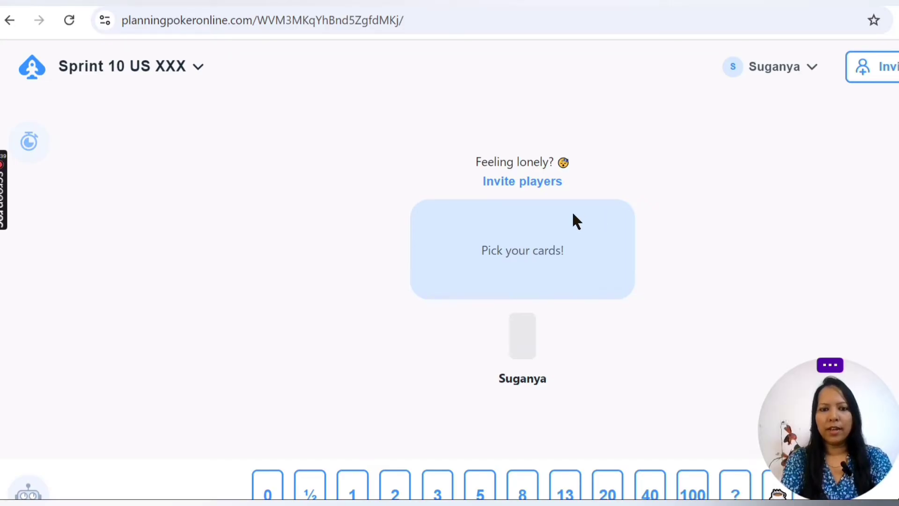
mouse_move(539, 192)
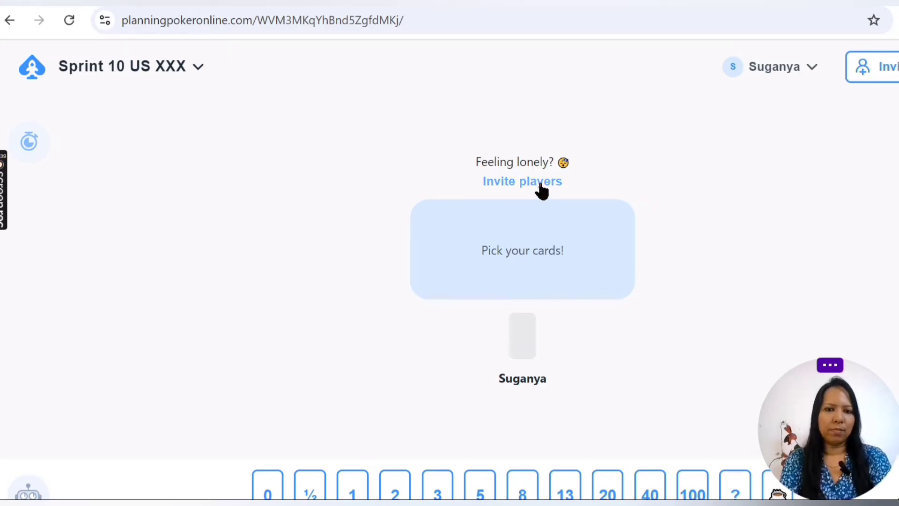
mouse_move(519, 254)
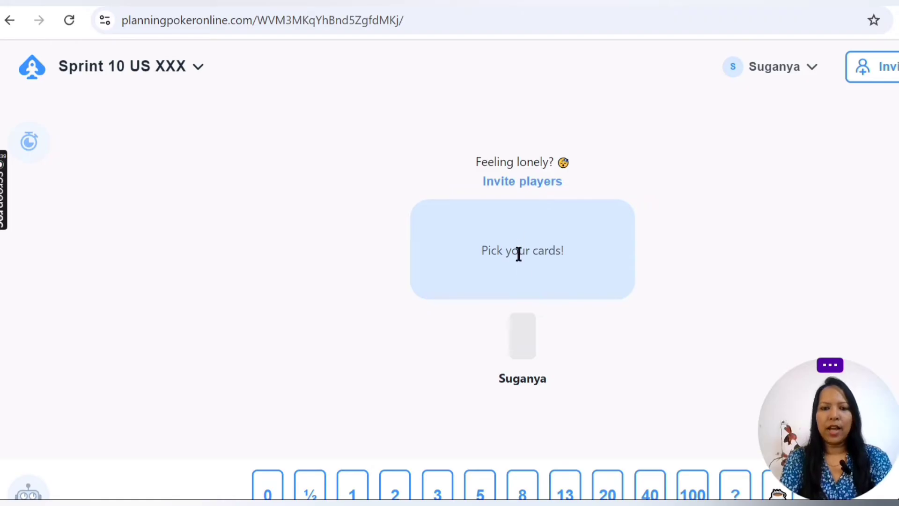
mouse_move(460, 194)
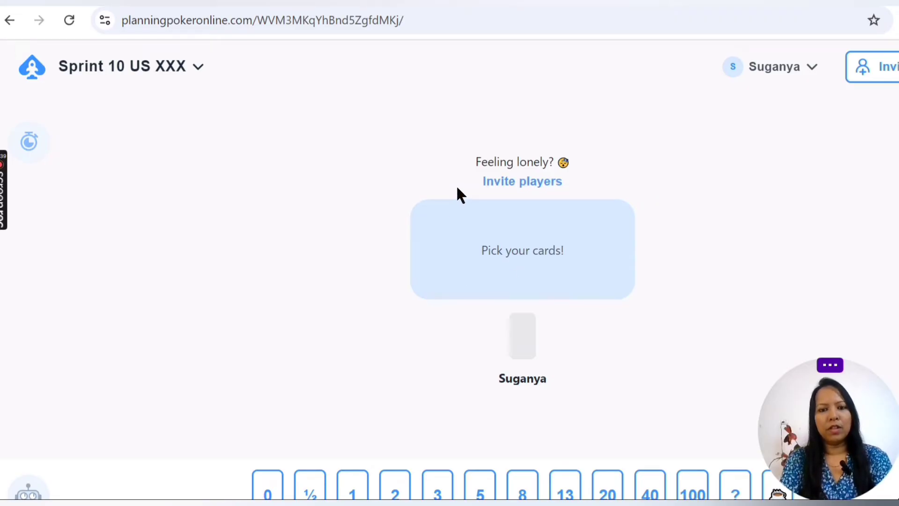
mouse_move(627, 383)
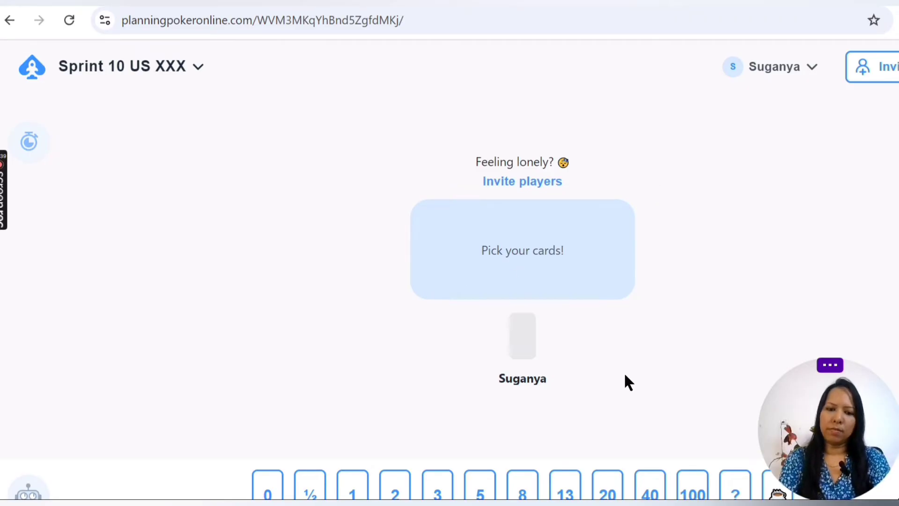
mouse_move(636, 487)
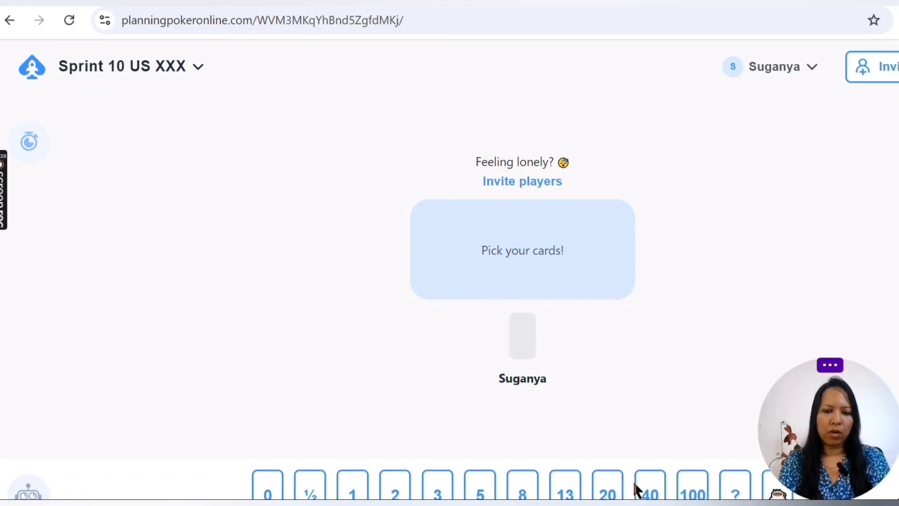
mouse_move(538, 362)
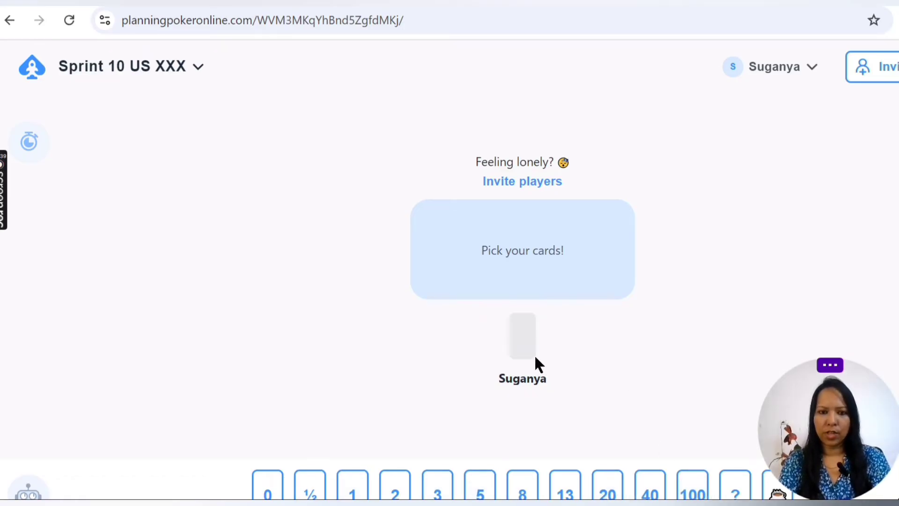
mouse_move(659, 255)
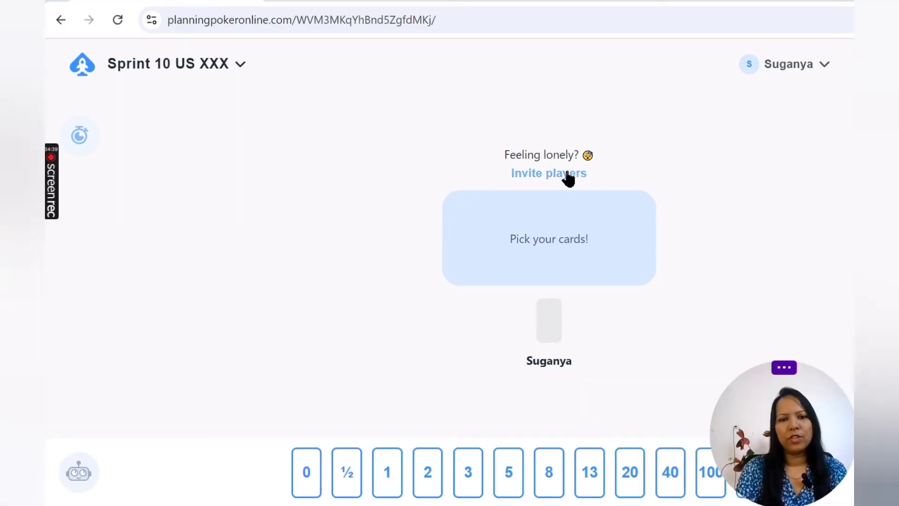
- Copy the game's invitation link so Chandra and Suganya can join the table
click(549, 173)
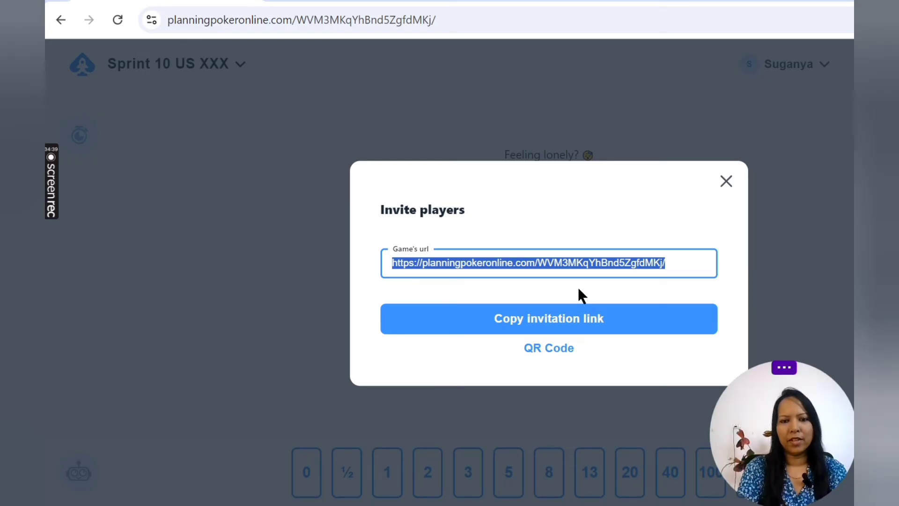
click(549, 318)
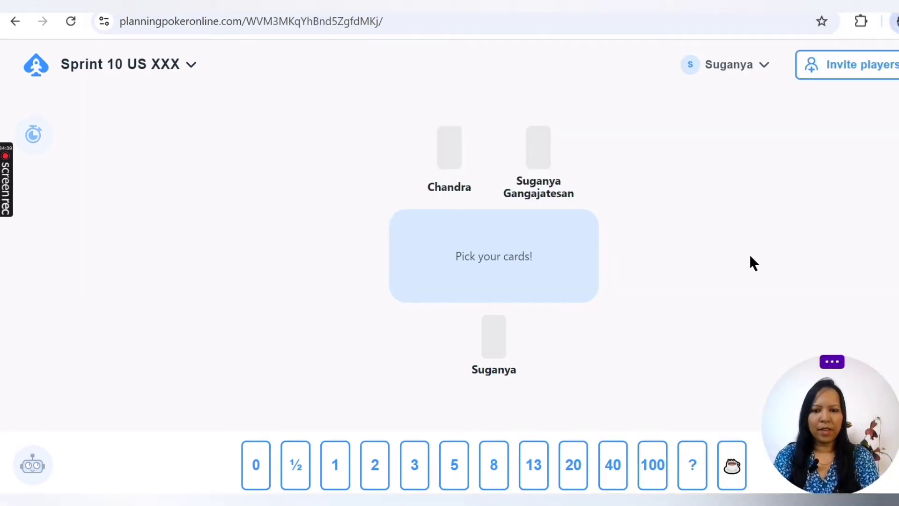
mouse_move(449, 364)
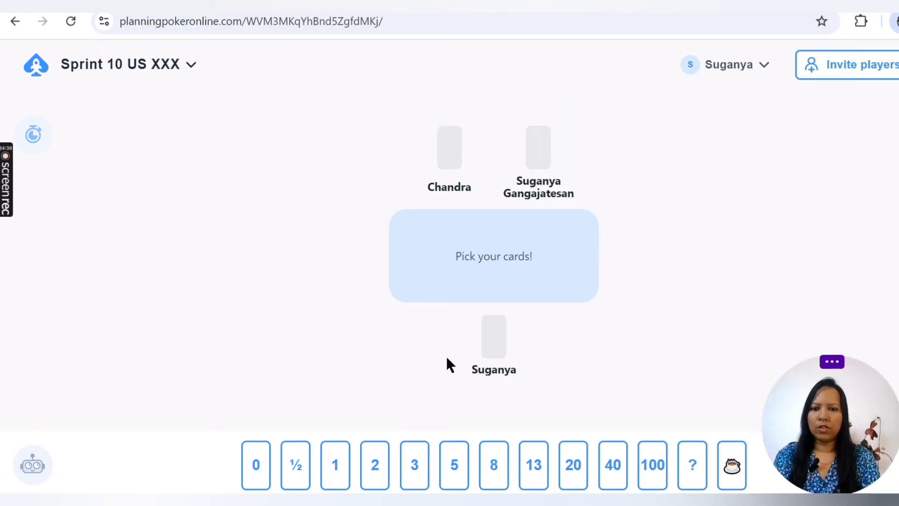
mouse_move(414, 464)
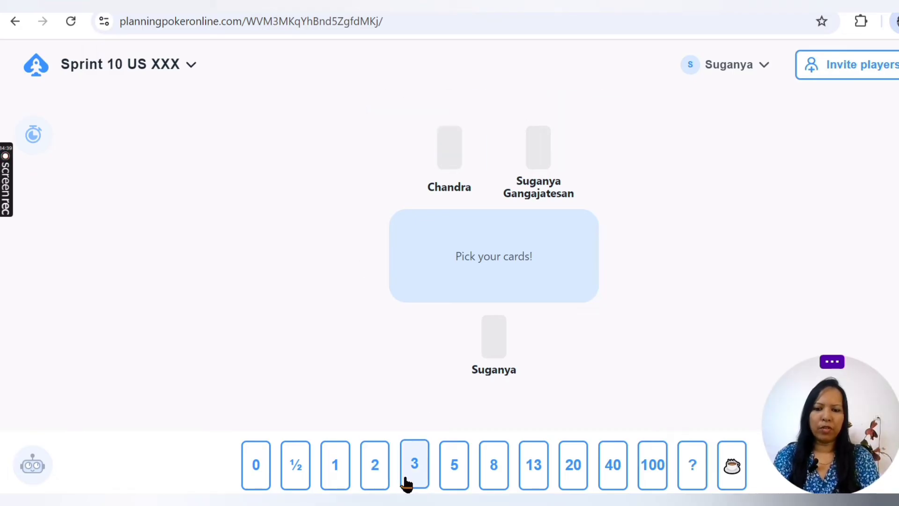
- Cast a vote of 3 for the current story from the card deck
click(414, 465)
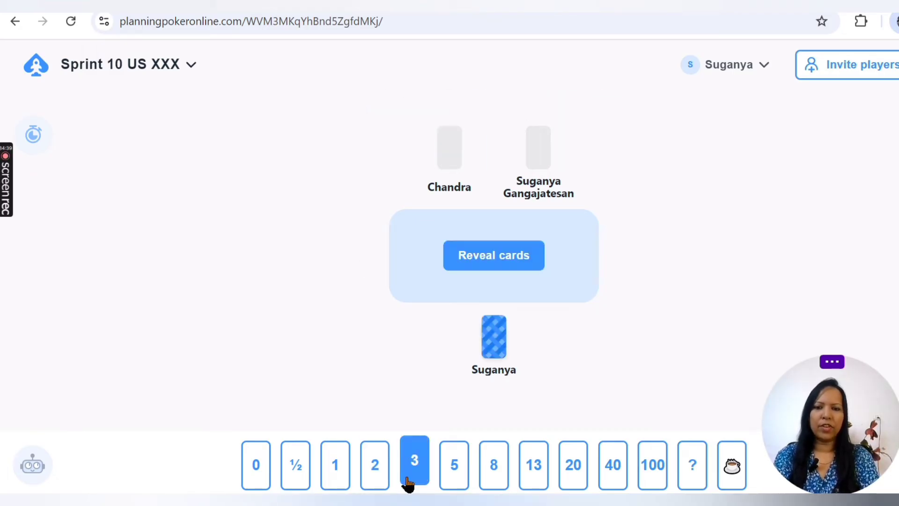
mouse_move(494, 338)
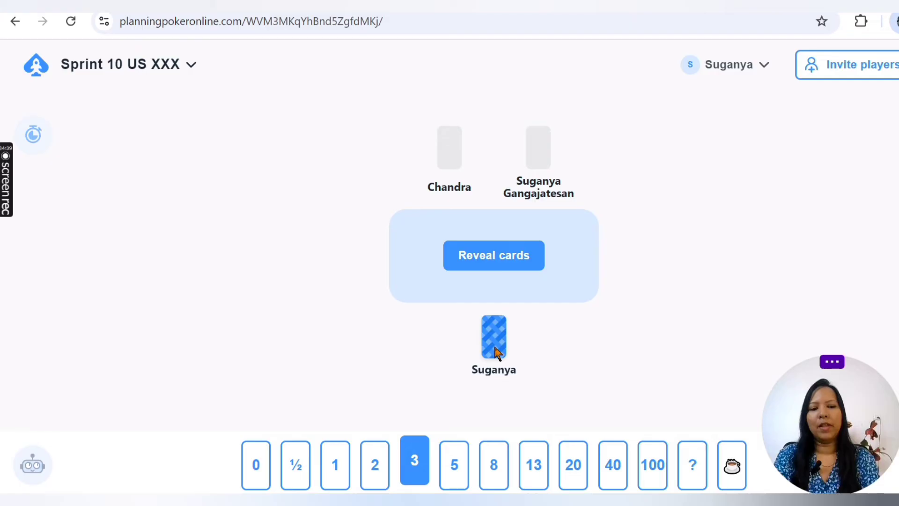
click(454, 465)
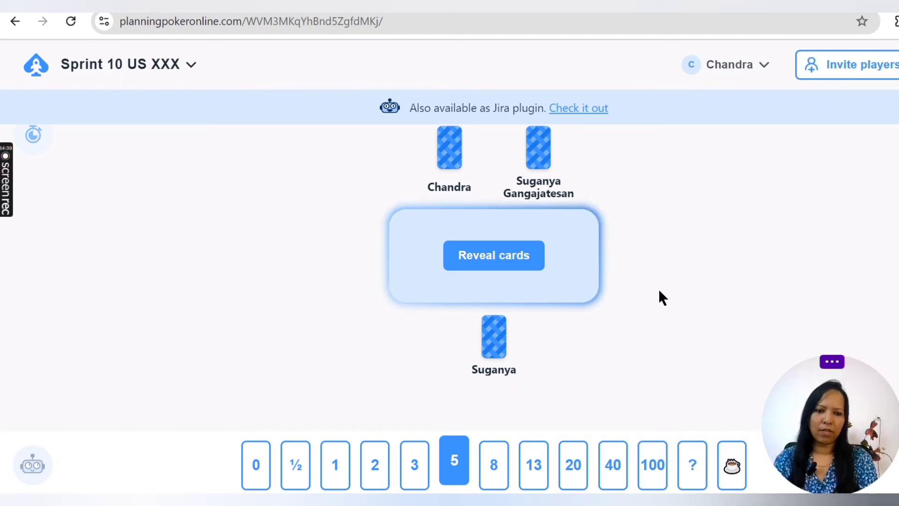
- Reveal the three votes (3, 5, 5), showing an average of 4.3
click(493, 255)
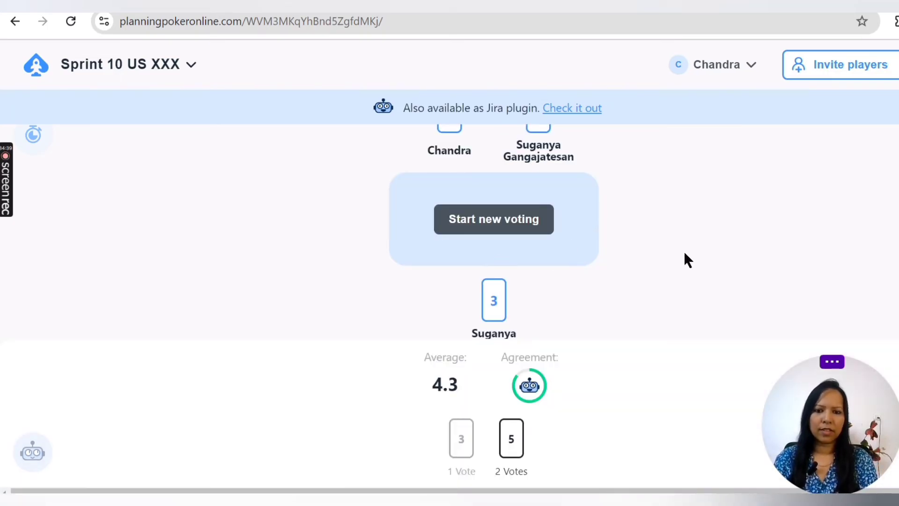
mouse_move(440, 482)
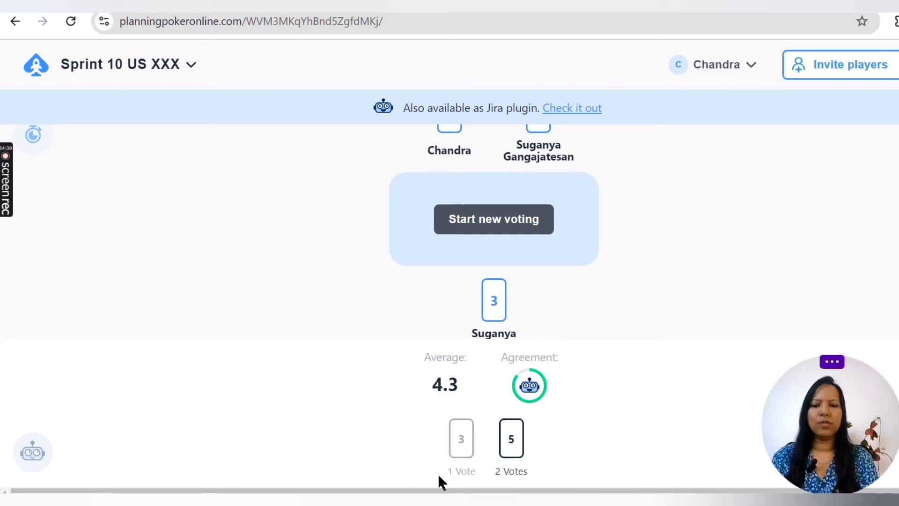
mouse_move(508, 487)
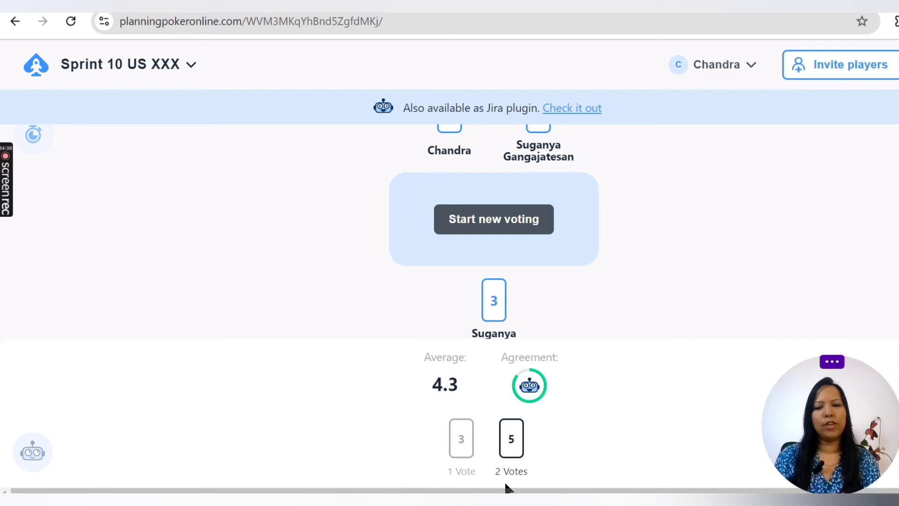
mouse_move(567, 438)
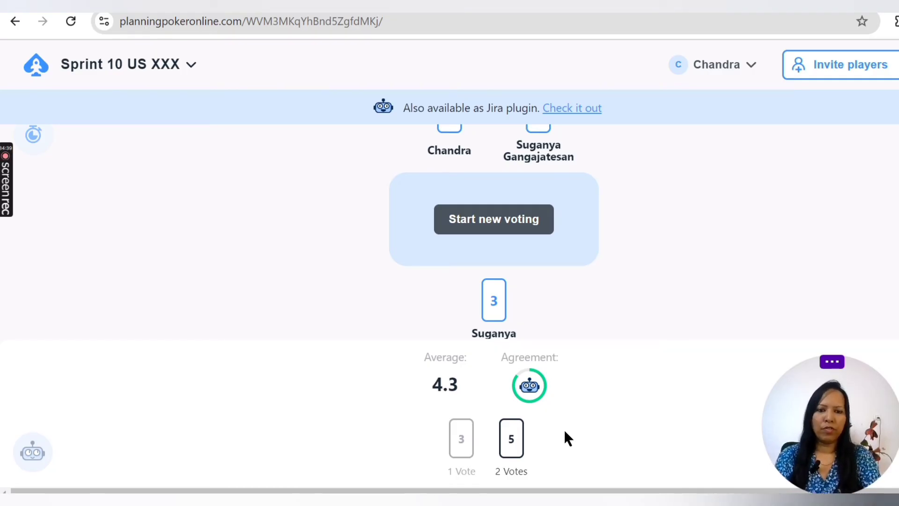
mouse_move(659, 281)
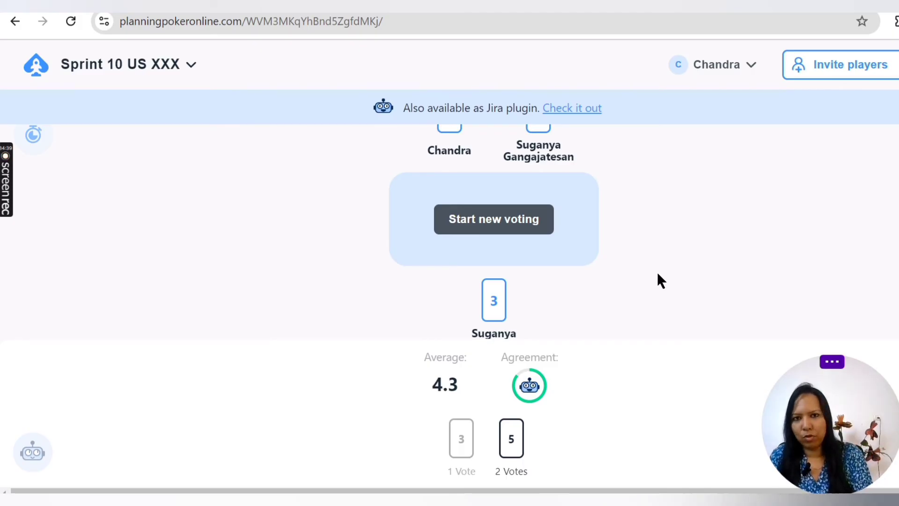